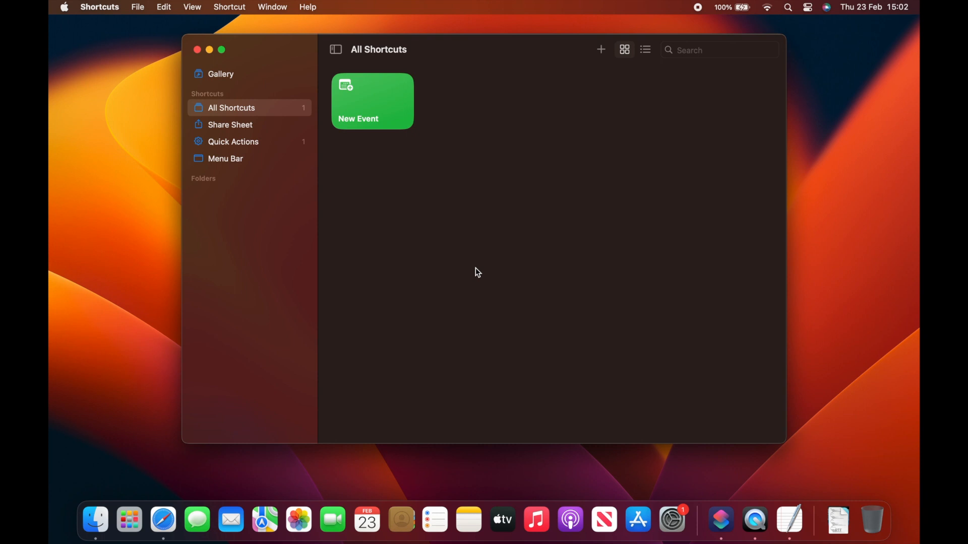
{"action": "mouse_move", "coordinate": [599, 49]}
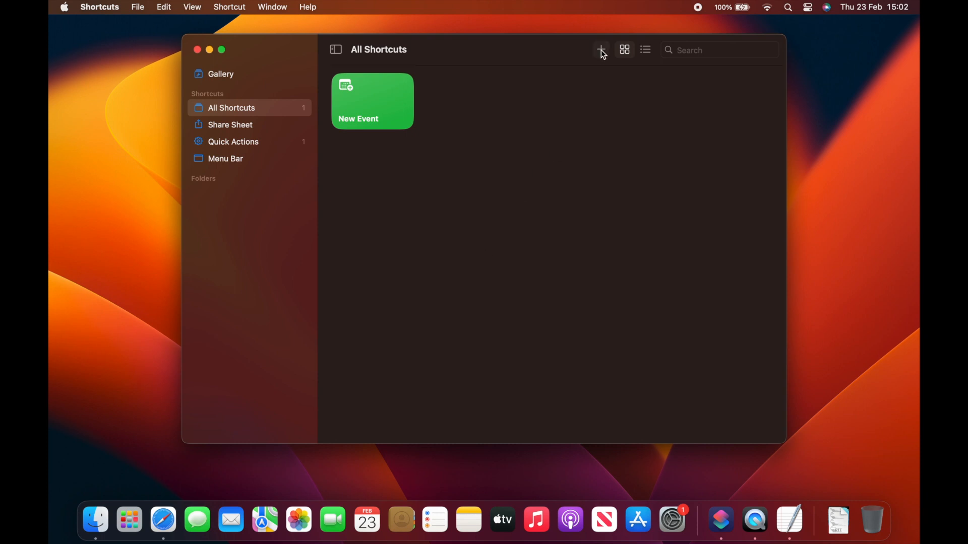
Create a new shortcut named 'Email pages as pdf' with a red envelope icon.
{"action": "left_click", "coordinate": [599, 50]}
{"action": "type", "text": "E"}
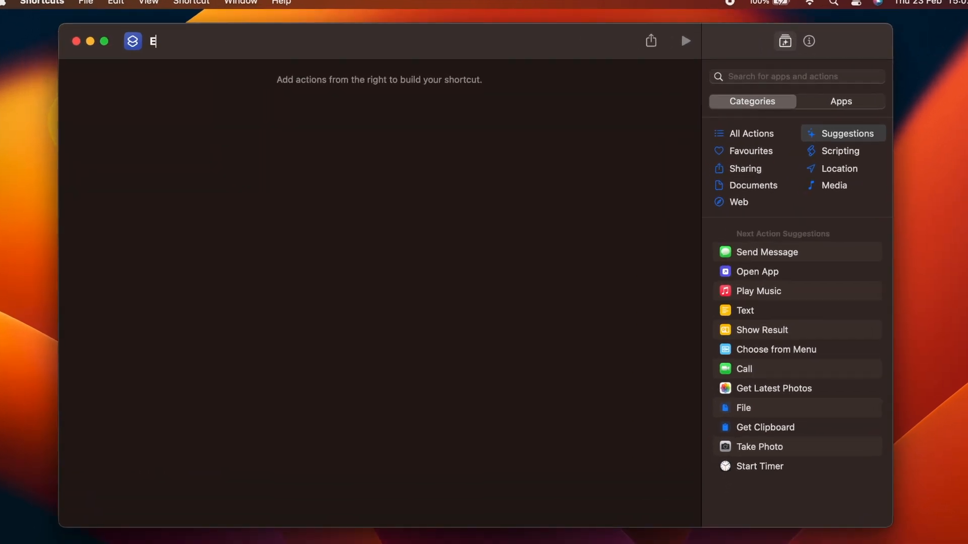
{"action": "left_click", "coordinate": [132, 41]}
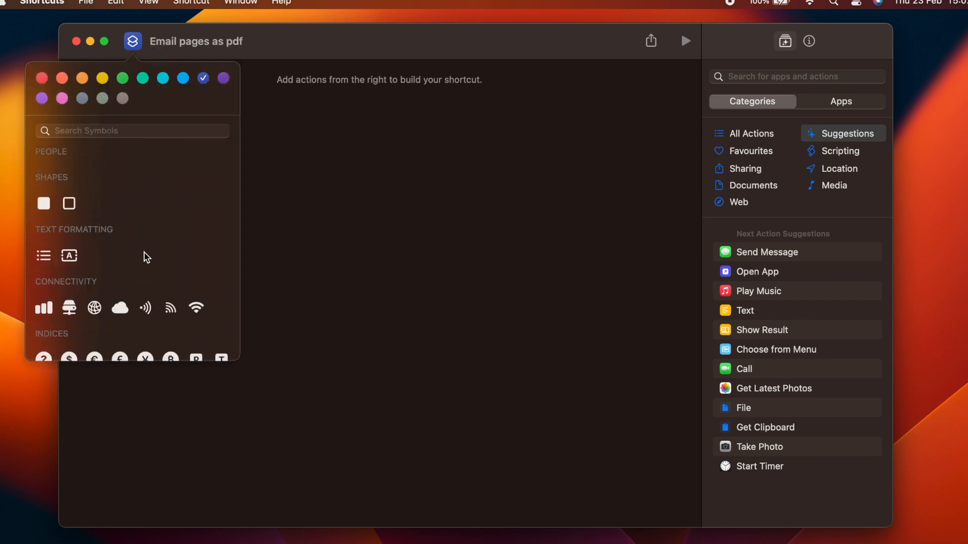
{"action": "scroll", "scroll_direction": "down", "scroll_amount": 3}
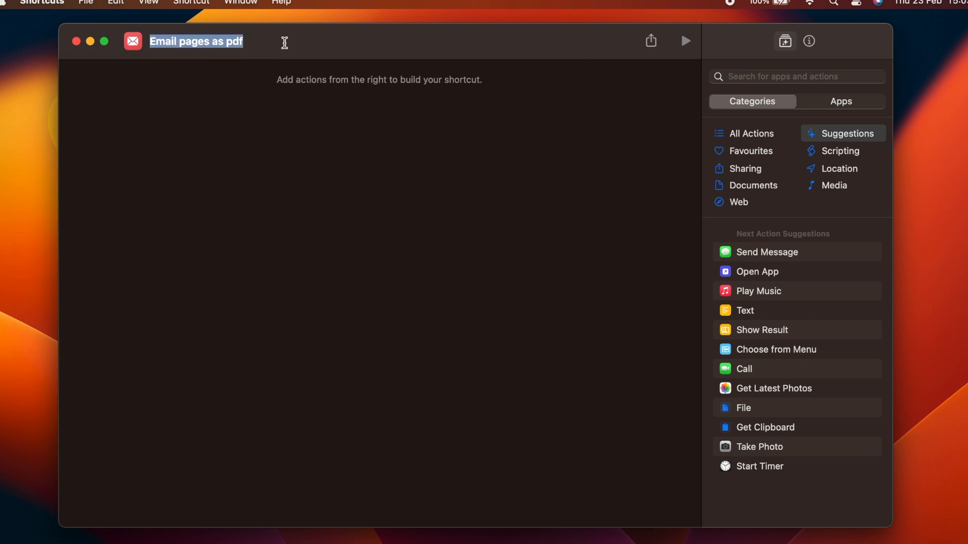
{"action": "mouse_move", "coordinate": [411, 170]}
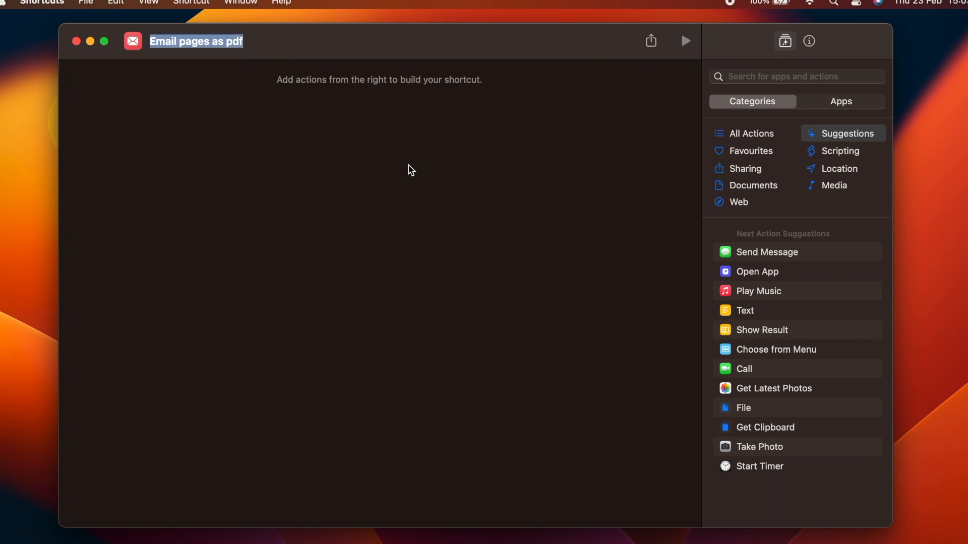
In the shortcut details, enable Use as Quick Action for Finder and Services Menu.
{"action": "left_click", "coordinate": [809, 41]}
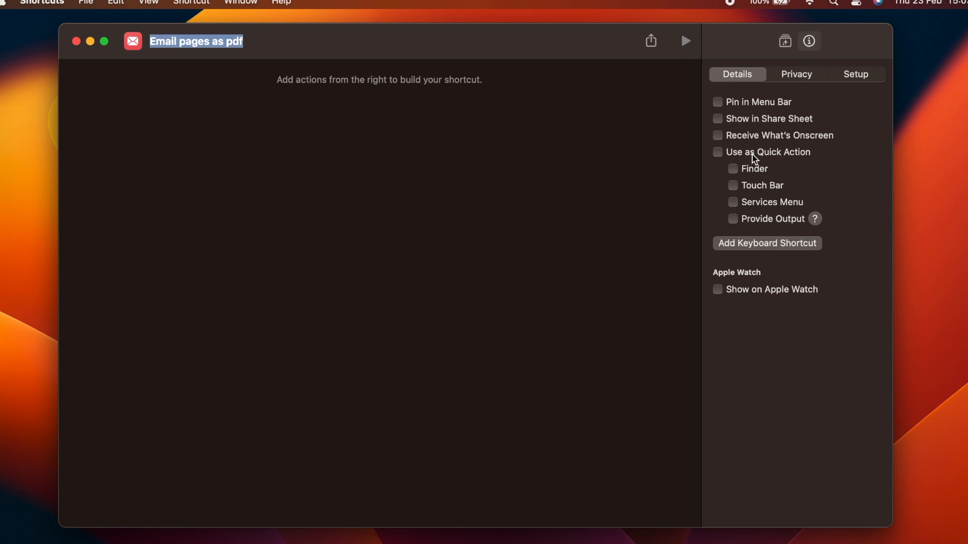
{"action": "left_click", "coordinate": [718, 152]}
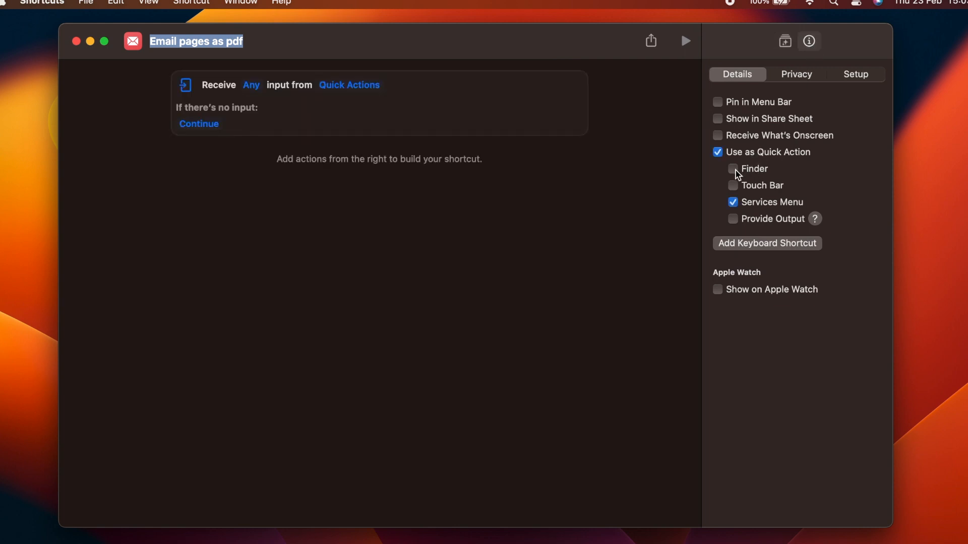
{"action": "left_click", "coordinate": [732, 169]}
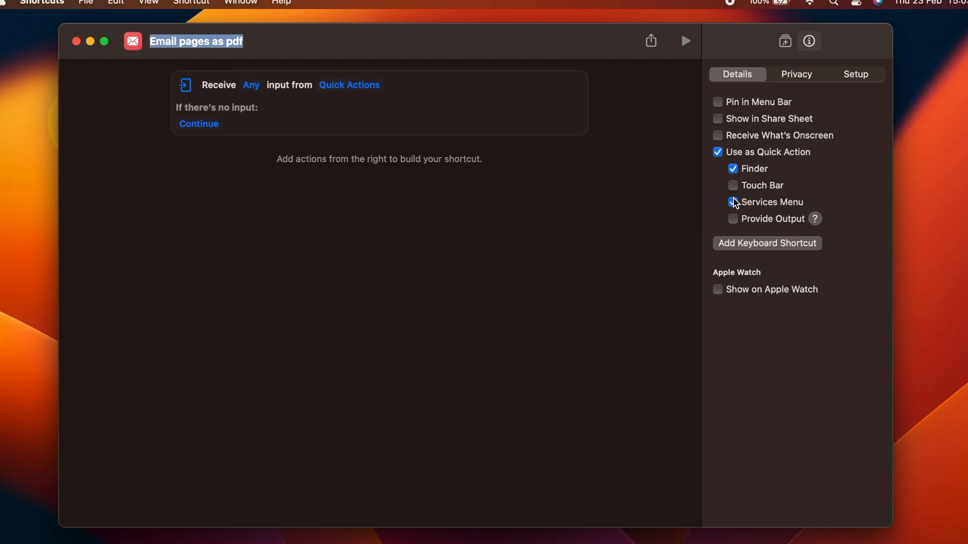
{"action": "left_click", "coordinate": [732, 201]}
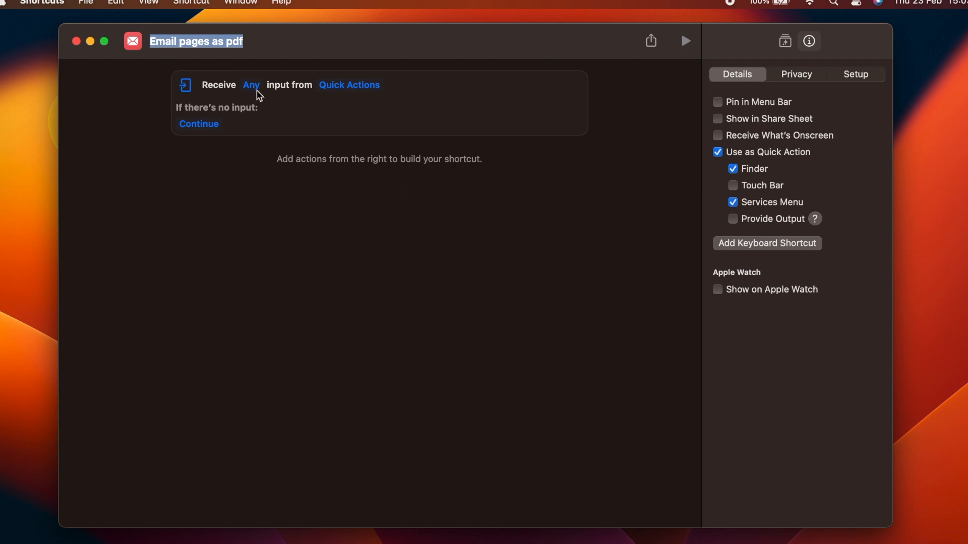
Change the Receive input types from Any to only Files.
{"action": "left_click", "coordinate": [251, 84]}
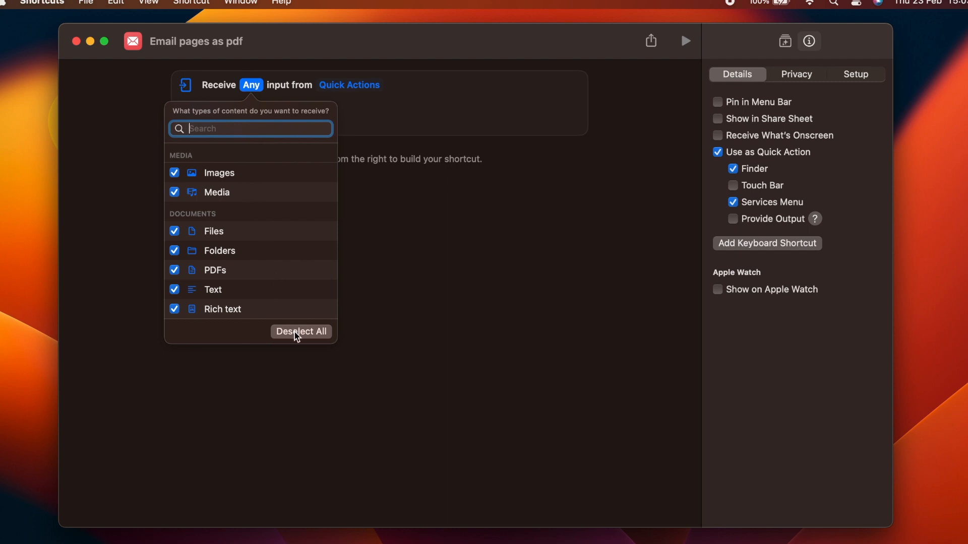
{"action": "left_click", "coordinate": [302, 332]}
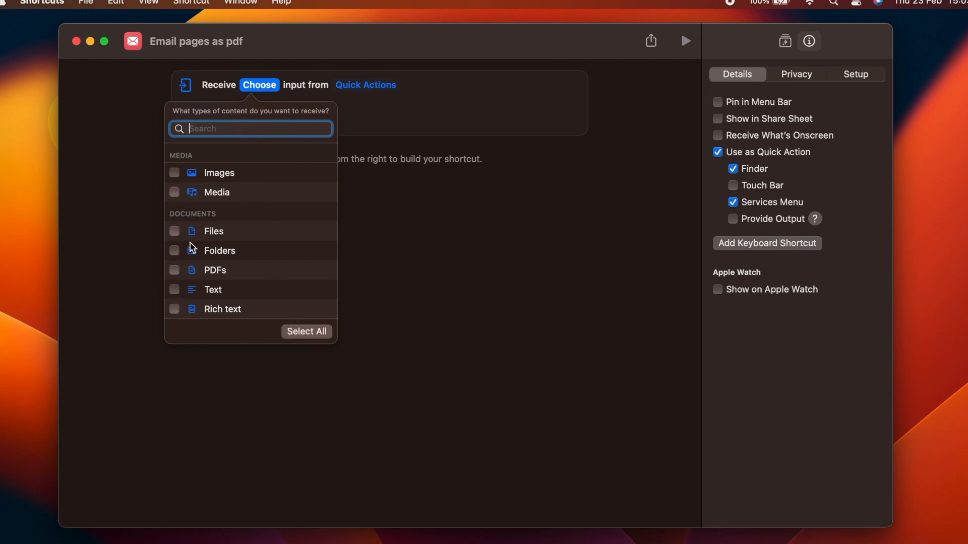
{"action": "left_click", "coordinate": [175, 232]}
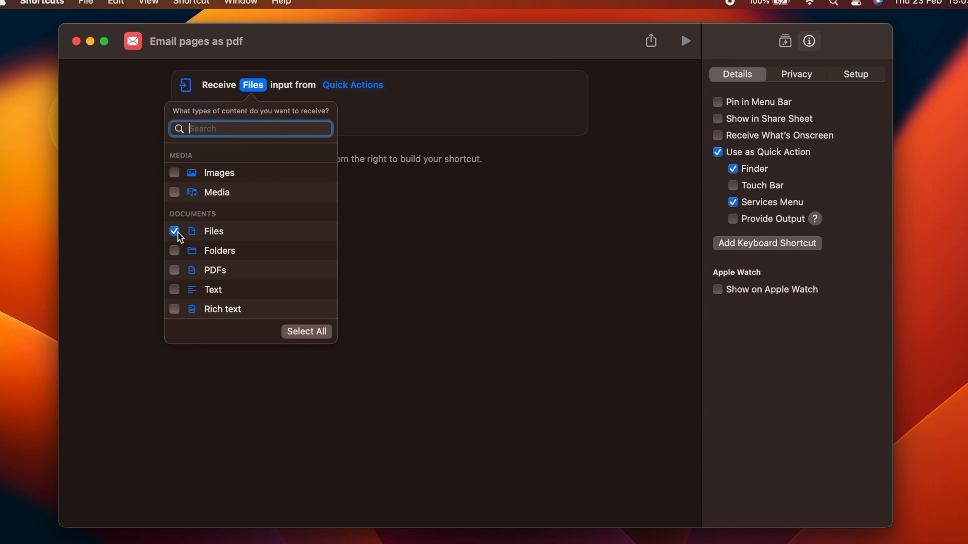
{"action": "mouse_move", "coordinate": [305, 119]}
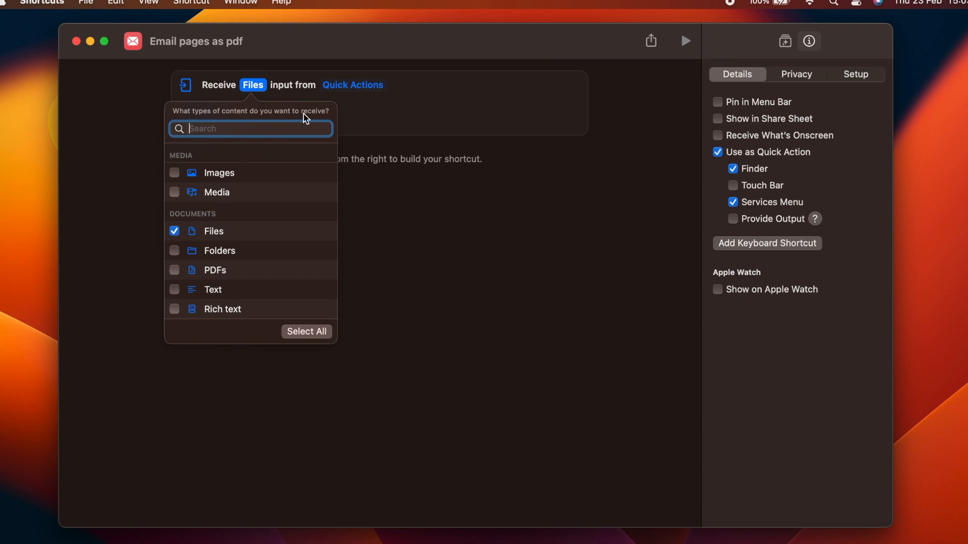
{"action": "left_click", "coordinate": [467, 113]}
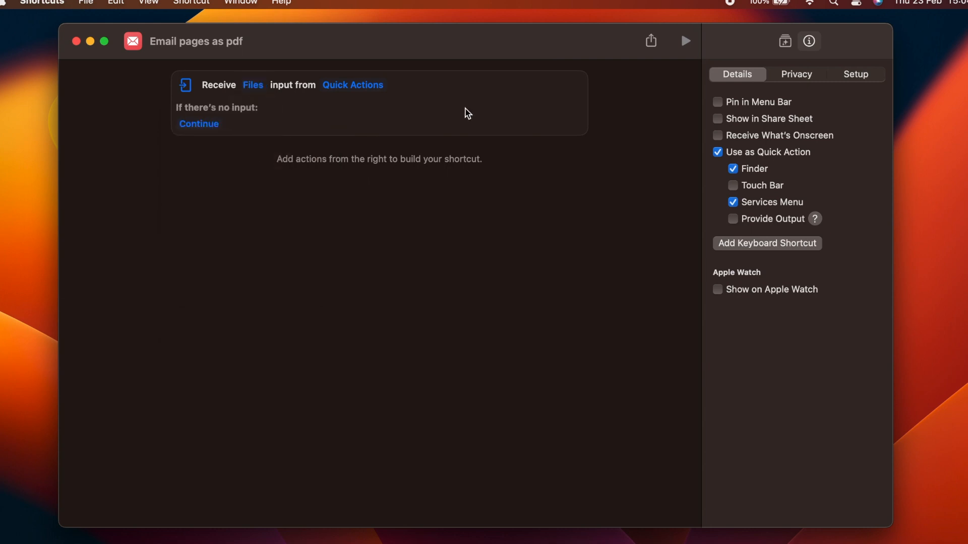
Add a compiled Run AppleScript action that exports each file from Pages as tempPDF.pdf on the Desktop.
{"action": "left_click", "coordinate": [785, 40]}
{"action": "type", "text": "P"}
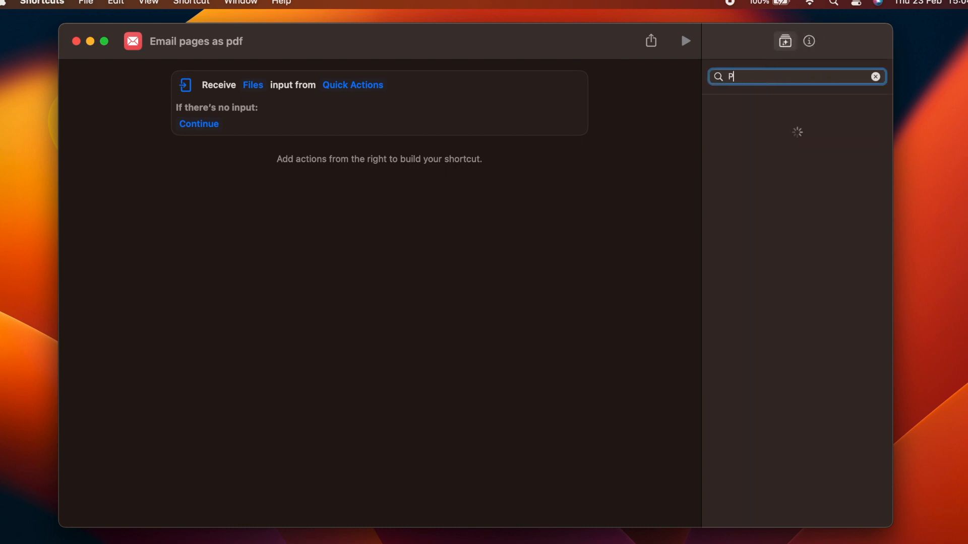
{"action": "type", "text": "DF"}
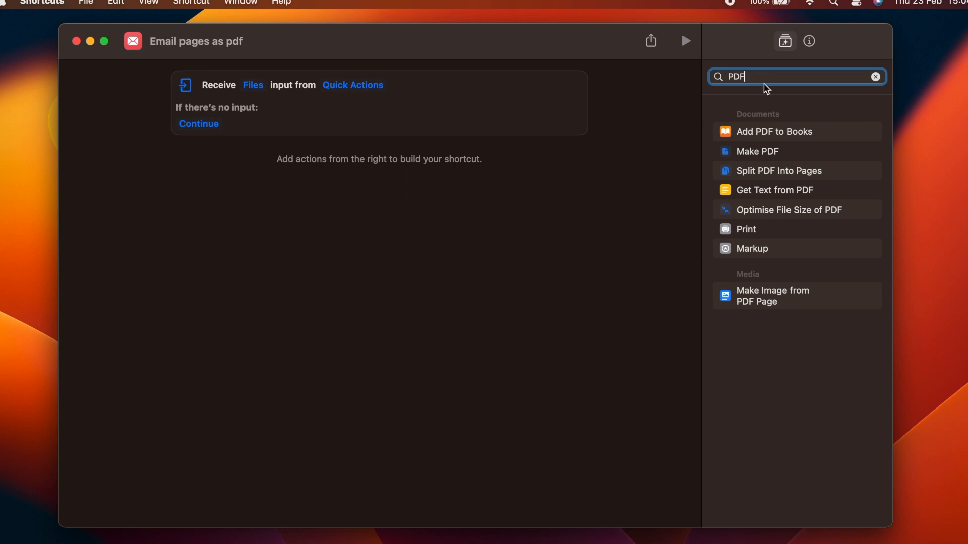
{"action": "mouse_move", "coordinate": [797, 153]}
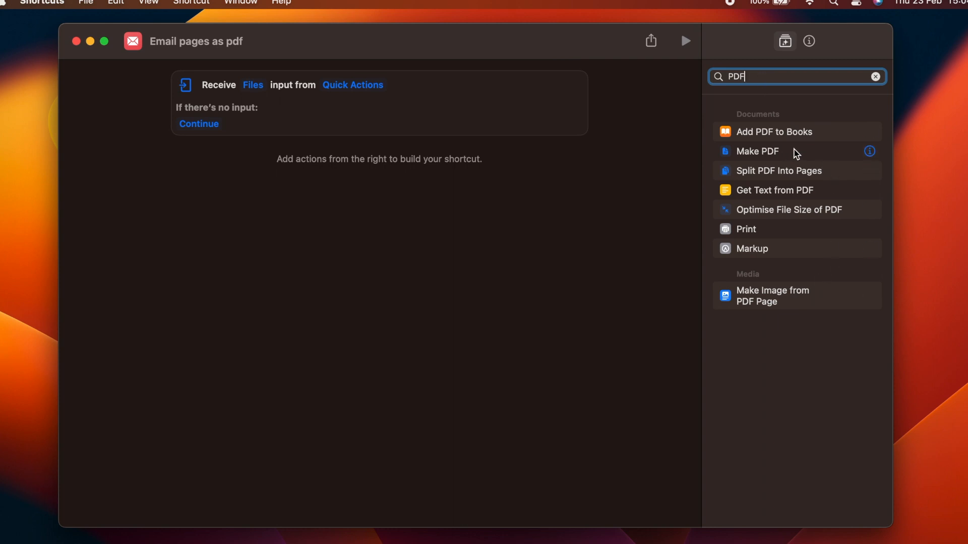
{"action": "mouse_move", "coordinate": [816, 155]}
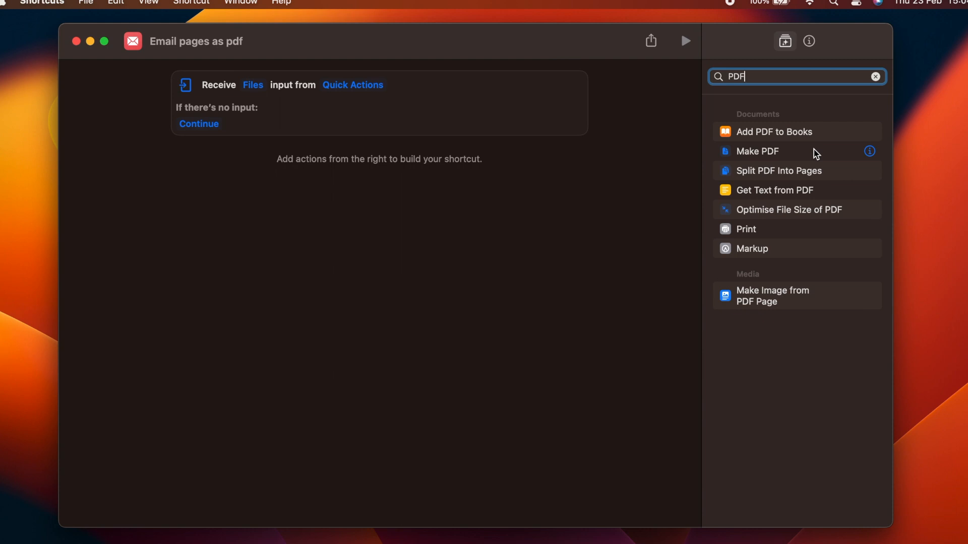
{"action": "mouse_move", "coordinate": [786, 76]}
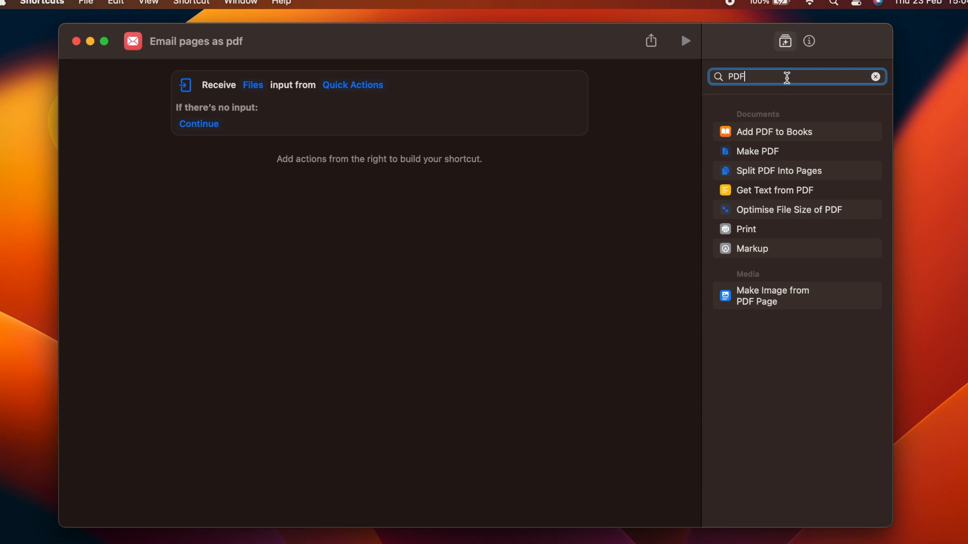
{"action": "type", "text": "applescr"}
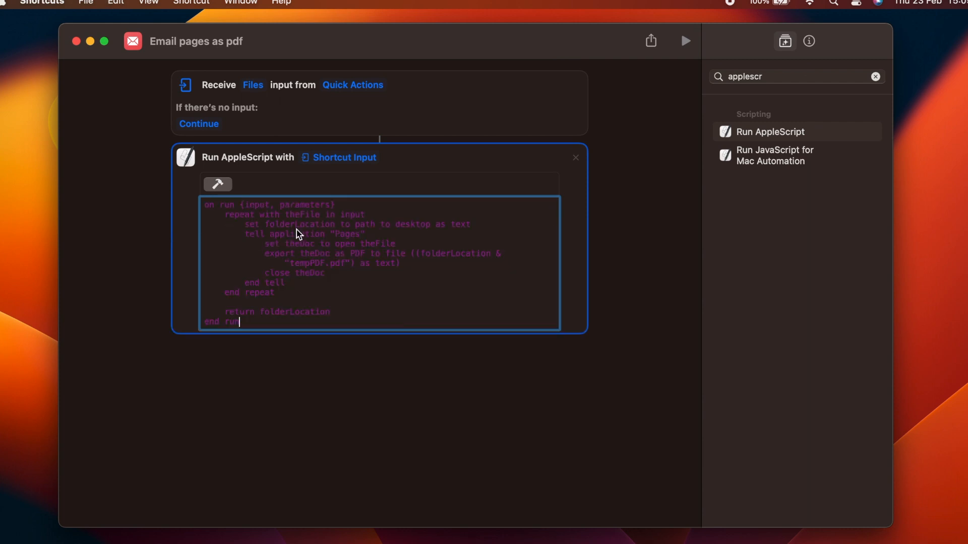
{"action": "left_click", "coordinate": [217, 184]}
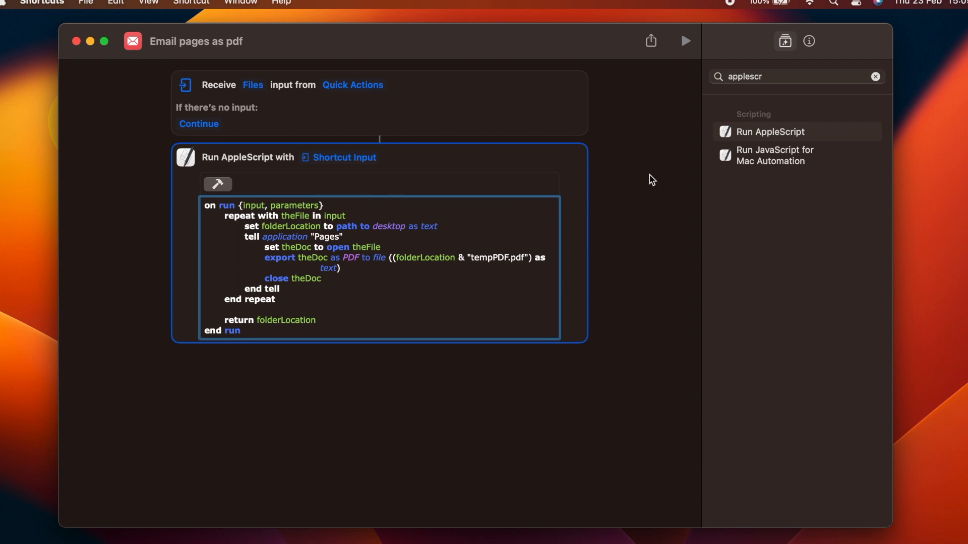
Add Get File from Folder for Desktop/tempPDF.pdf, then add Send Email.
{"action": "left_click", "coordinate": [790, 76]}
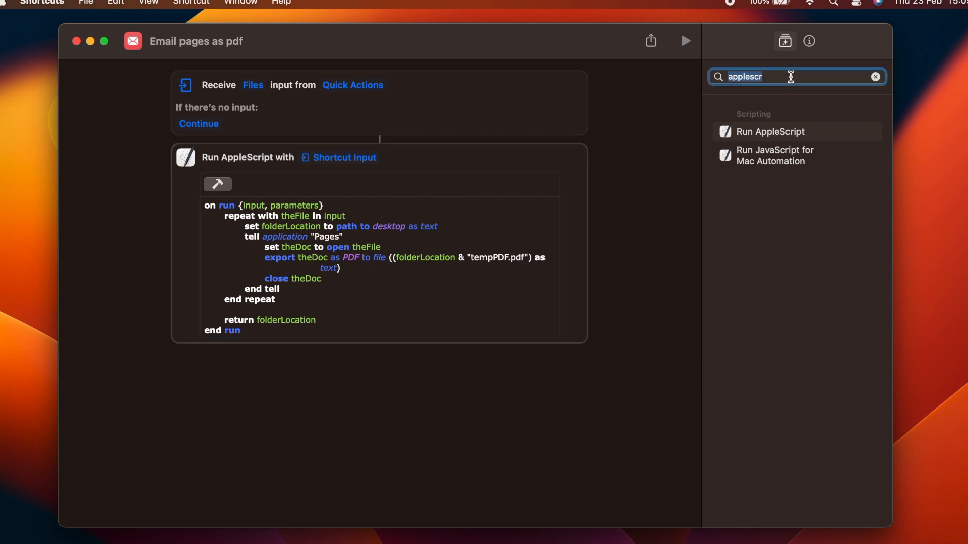
{"action": "type", "text": "fo"}
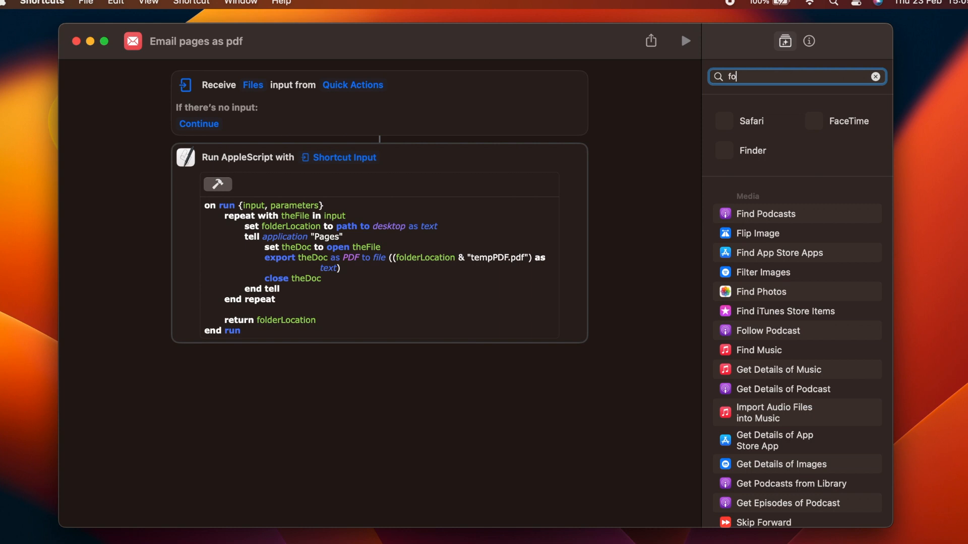
{"action": "type", "text": "lder"}
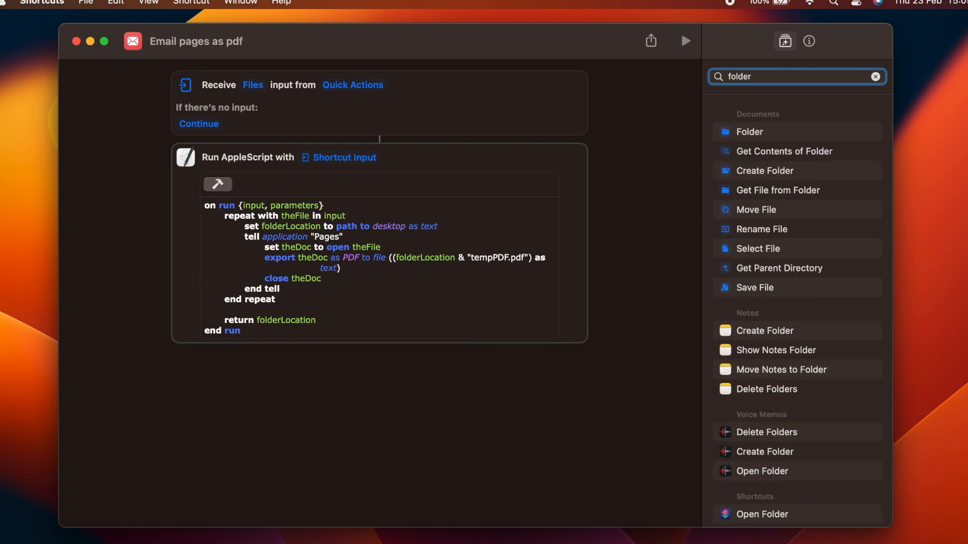
{"action": "mouse_move", "coordinate": [776, 193]}
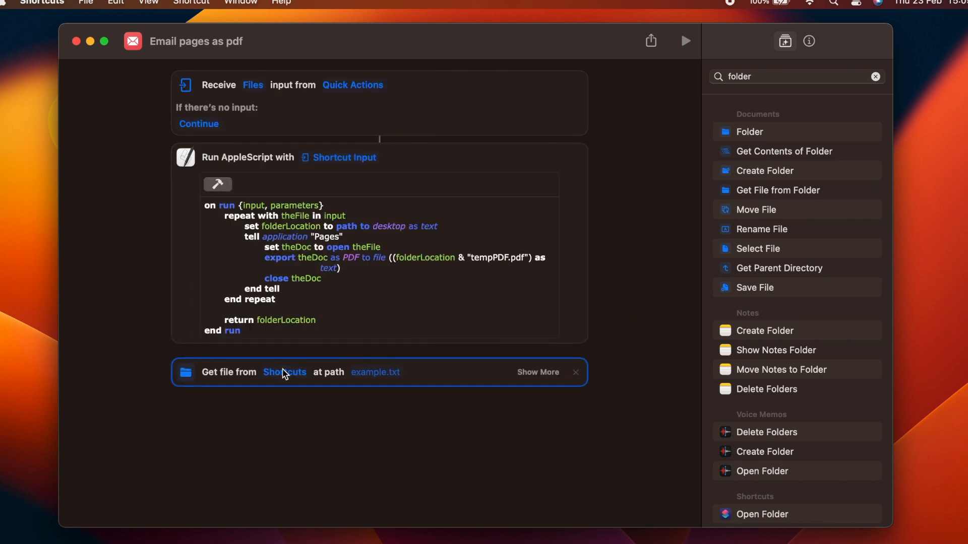
{"action": "left_click", "coordinate": [284, 372]}
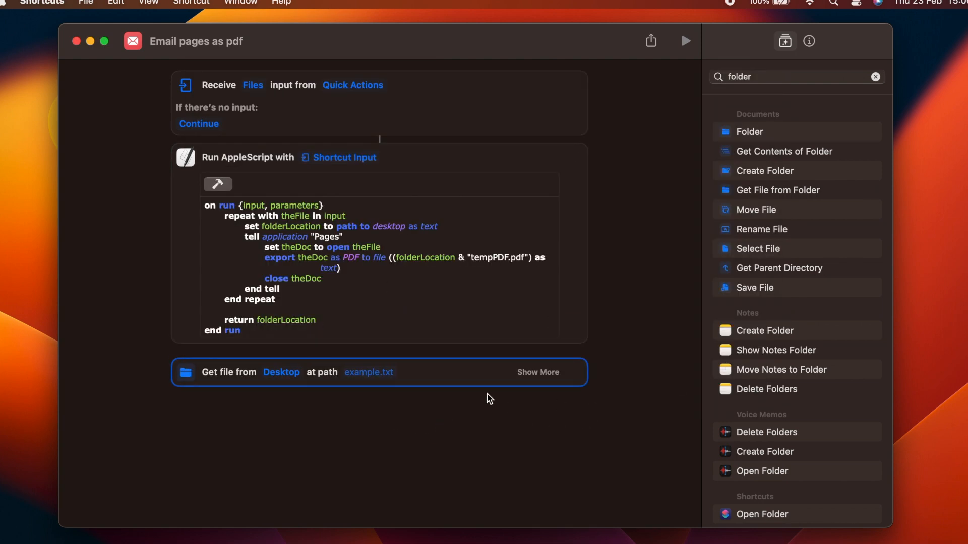
{"action": "type", "text": "tempPD"}
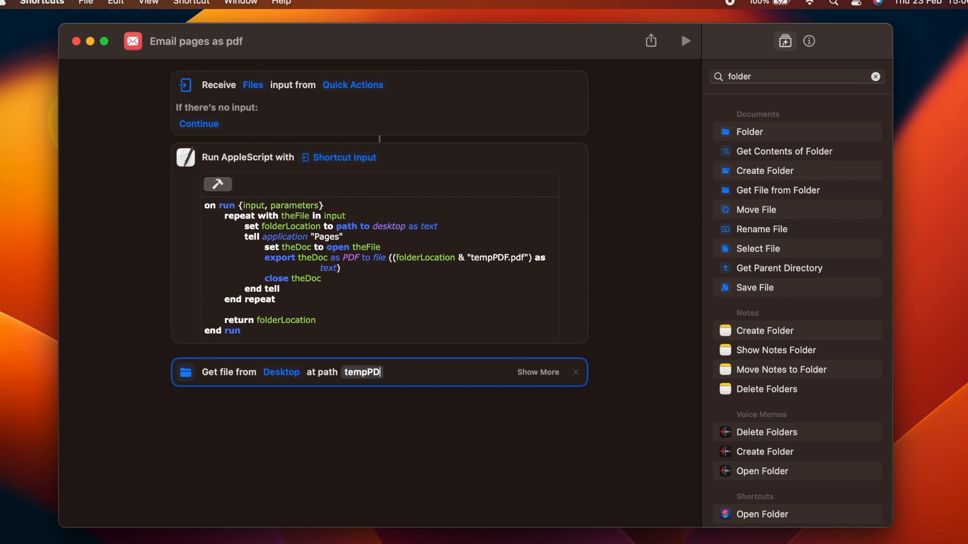
{"action": "type", "text": "F.pdf"}
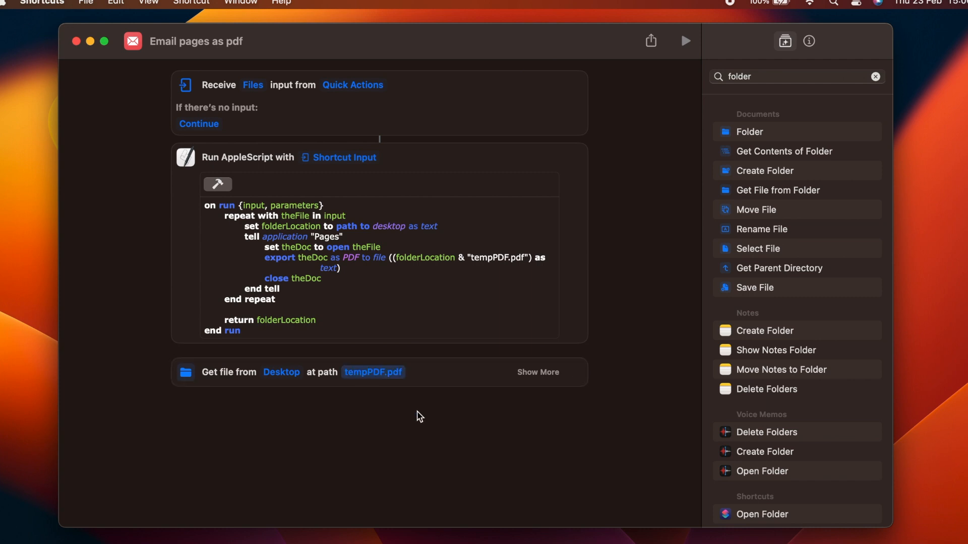
{"action": "type", "text": "email"}
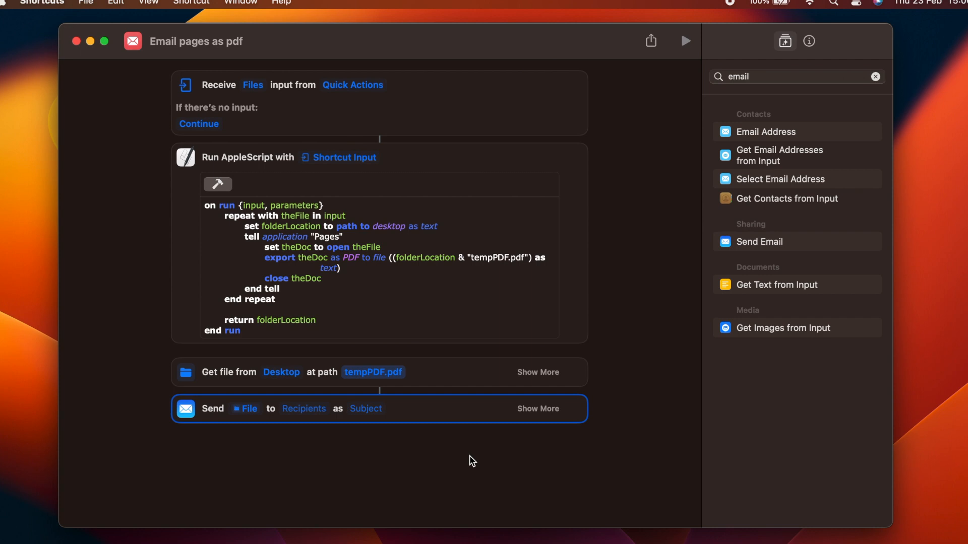
{"action": "mouse_move", "coordinate": [787, 76]}
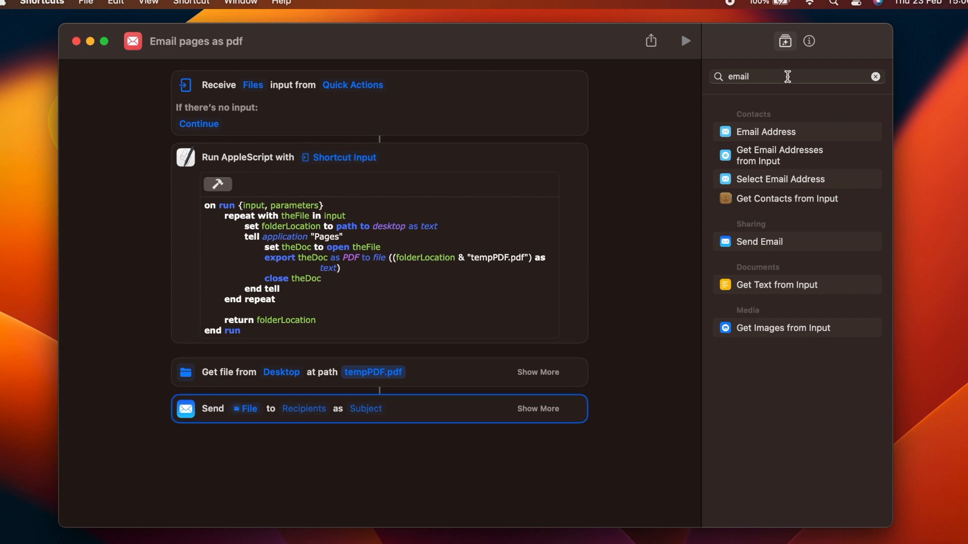
Add a Delete Files action below the Send Email step.
{"action": "type", "text": "de"}
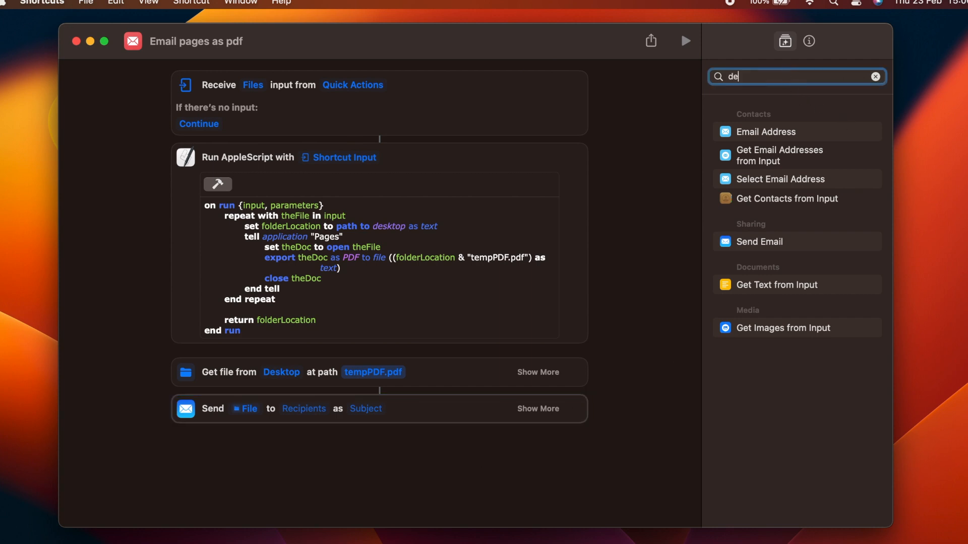
{"action": "type", "text": "lete"}
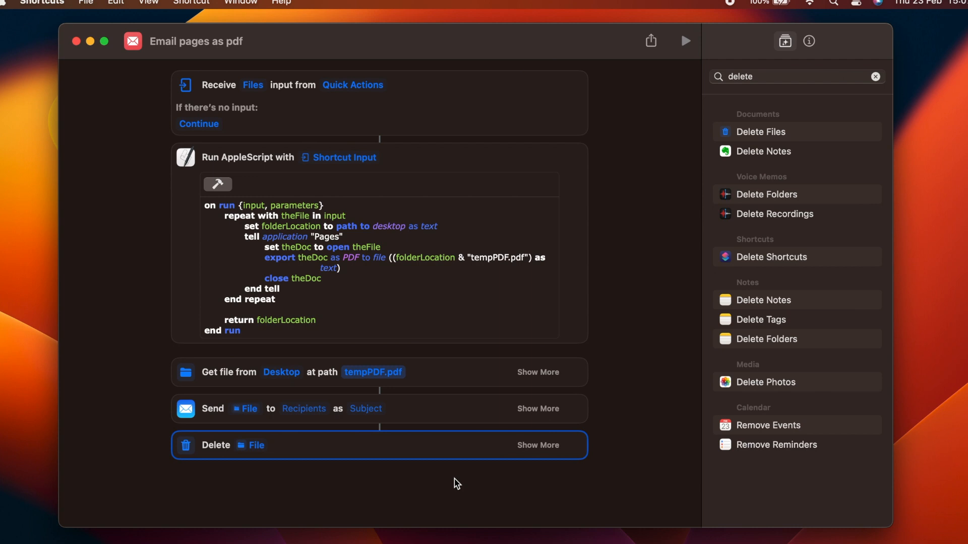
{"action": "mouse_move", "coordinate": [506, 462]}
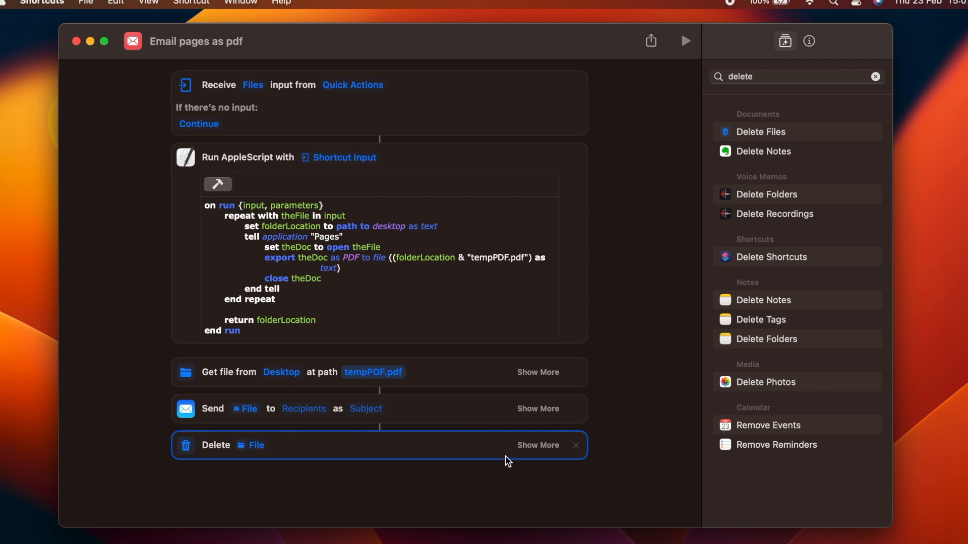
Set Delete to Delete Immediately and enable Allow Deleting Without Confirmation in Advanced settings.
{"action": "left_click", "coordinate": [536, 445]}
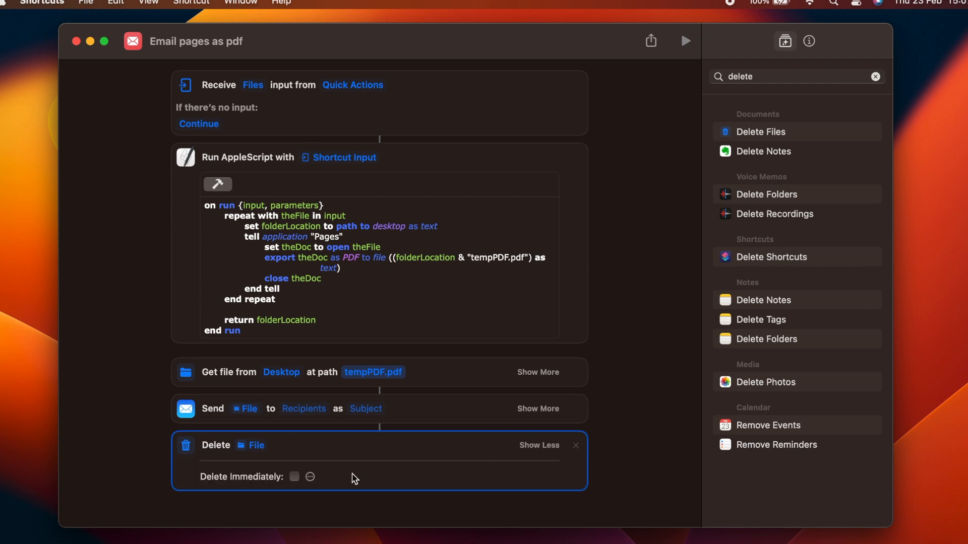
{"action": "left_click", "coordinate": [294, 476]}
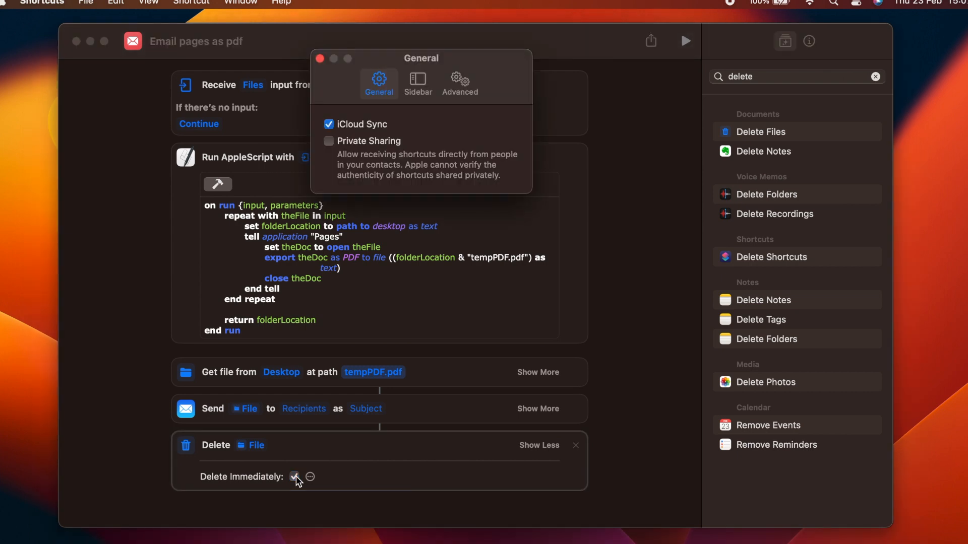
{"action": "mouse_move", "coordinate": [459, 83]}
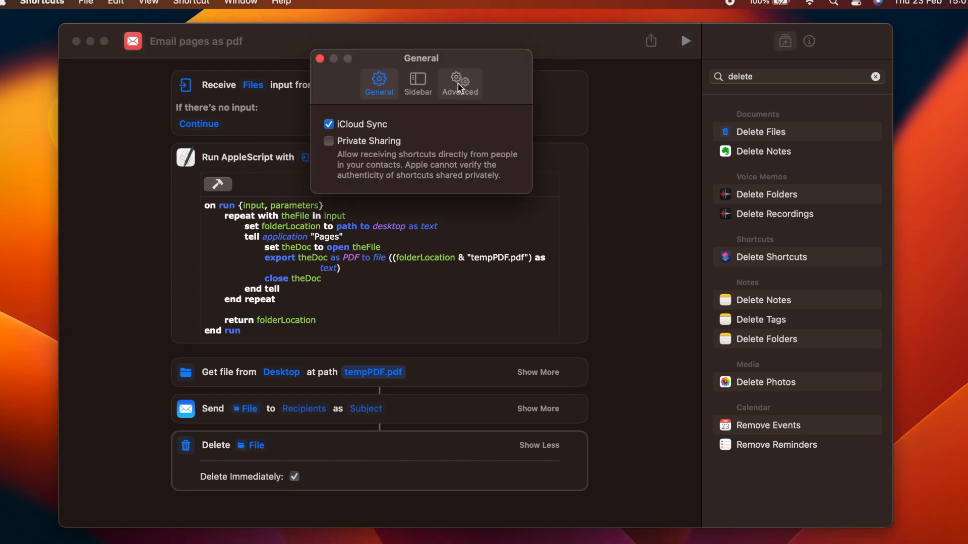
{"action": "left_click", "coordinate": [460, 83]}
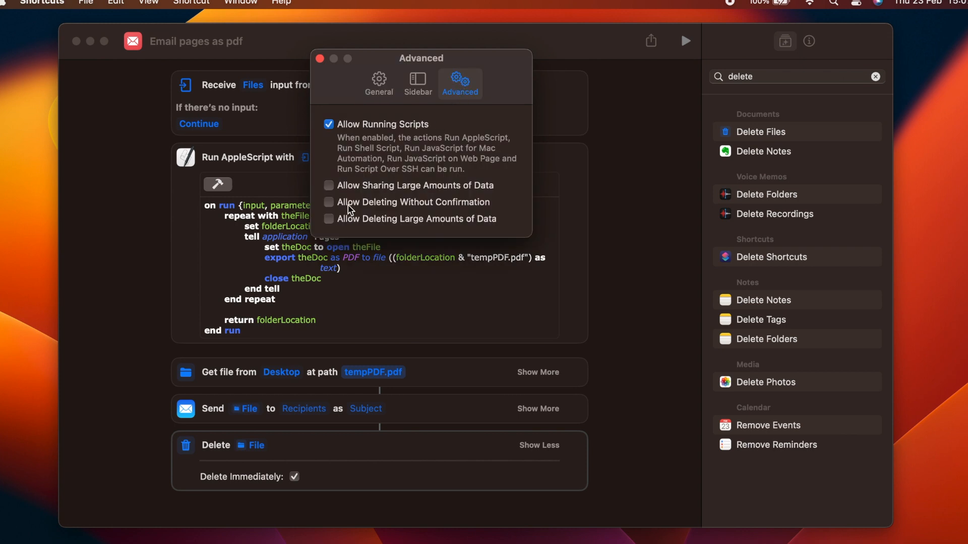
{"action": "left_click", "coordinate": [328, 201]}
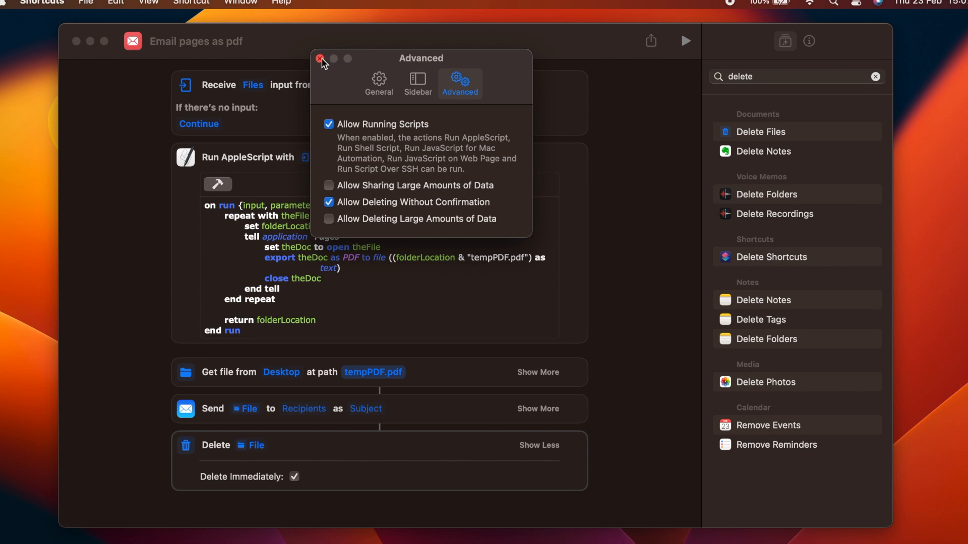
{"action": "left_click", "coordinate": [320, 58]}
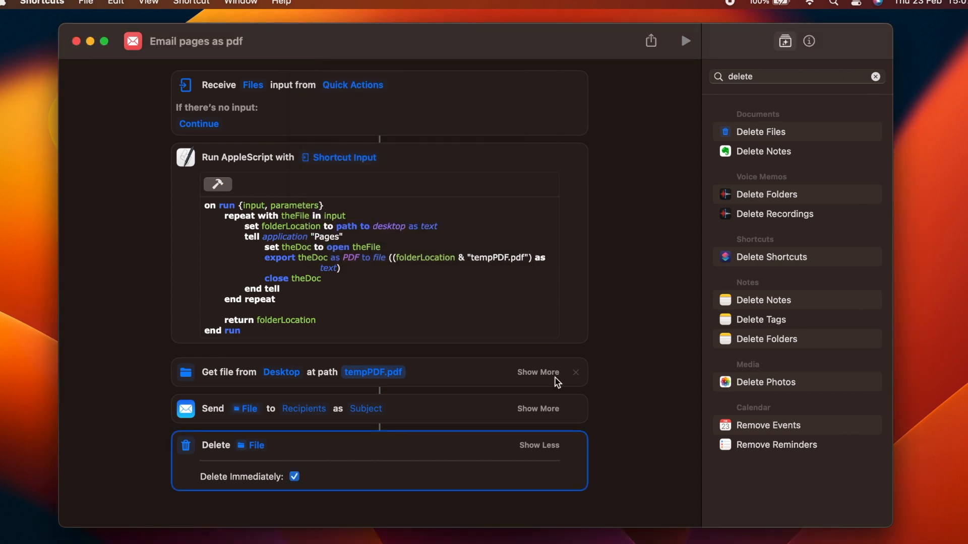
{"action": "left_click", "coordinate": [539, 445]}
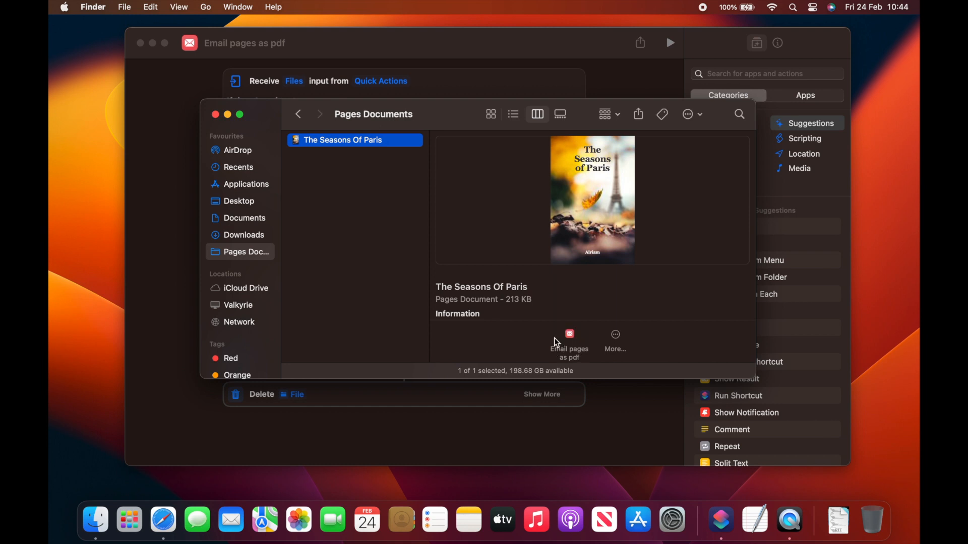
Run Quick Actions > Email pages as pdf on The Seasons Of Paris in Finder.
{"action": "right_click", "coordinate": [343, 139]}
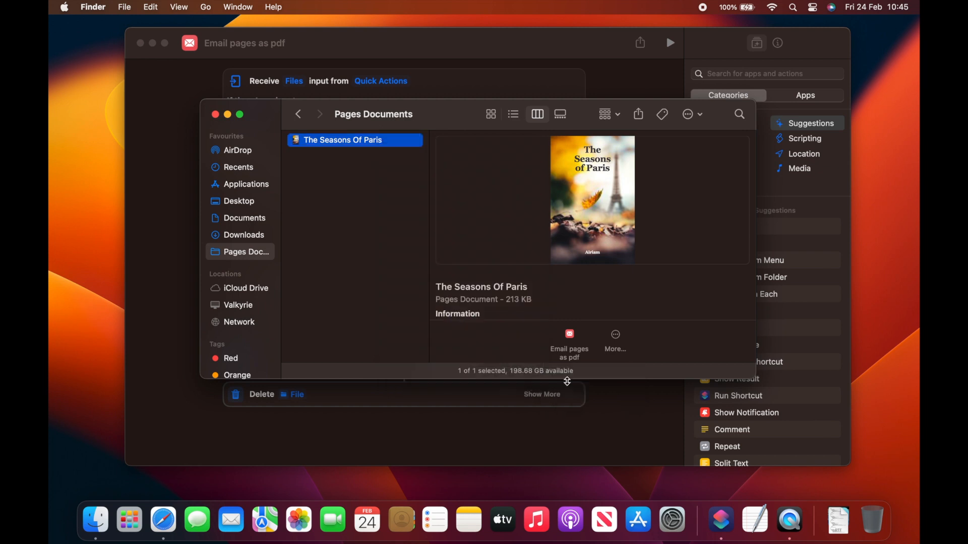
{"action": "left_click", "coordinate": [568, 344]}
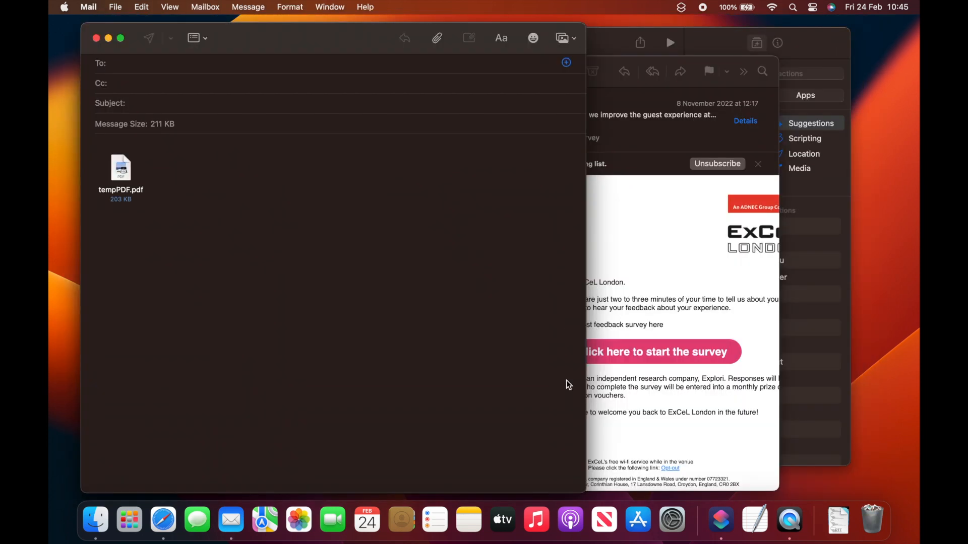